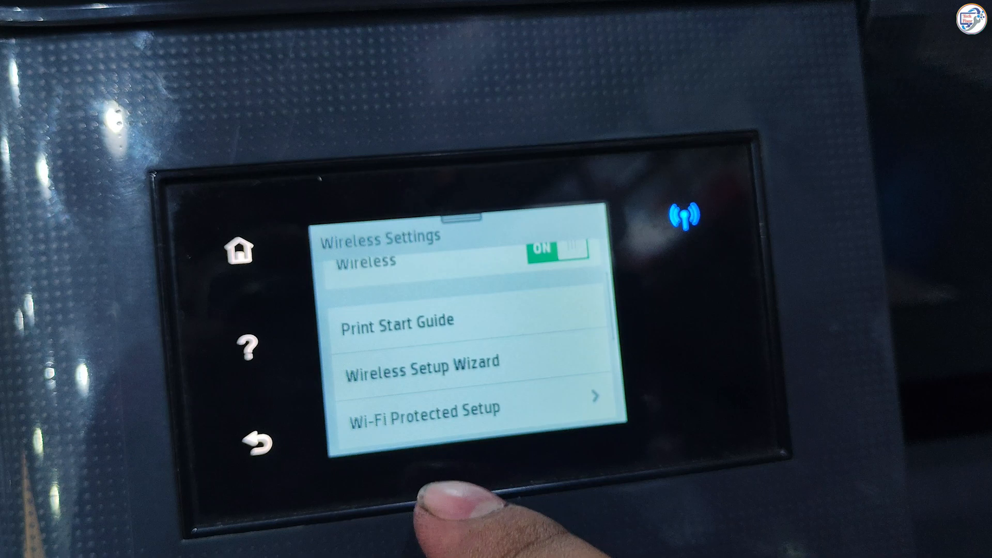
Join the printer to the wireless network via the Wireless Setup Wizard and enter its password.
left_click(420, 361)
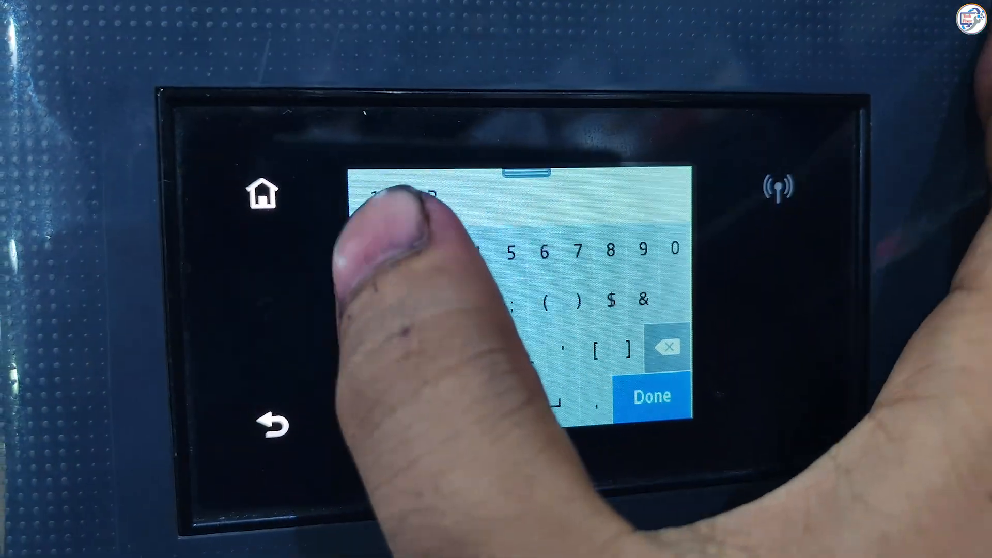
left_click(652, 395)
type("hp officej")
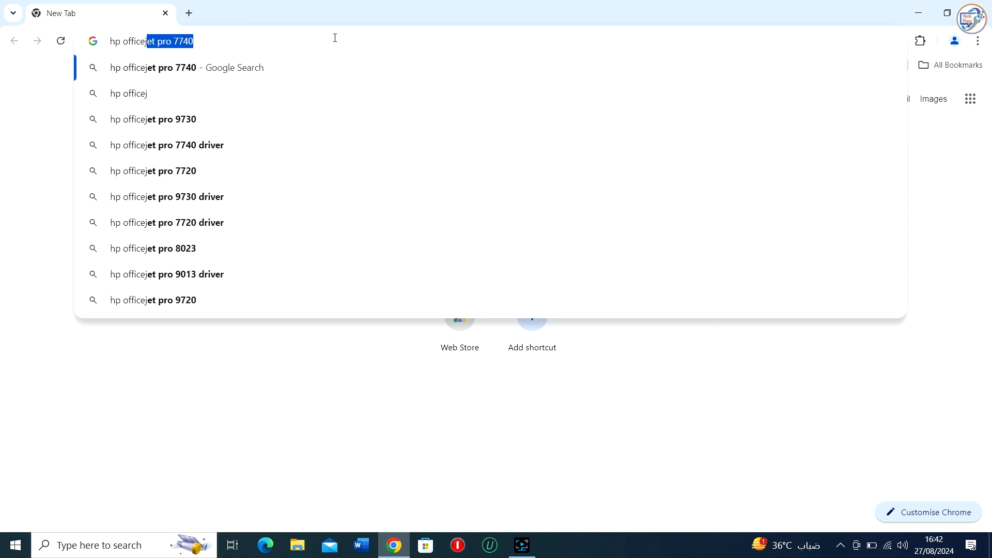
Search Chrome for the HP OfficeJet Pro 7740 driver and open HP's official support page.
key("Backspace")
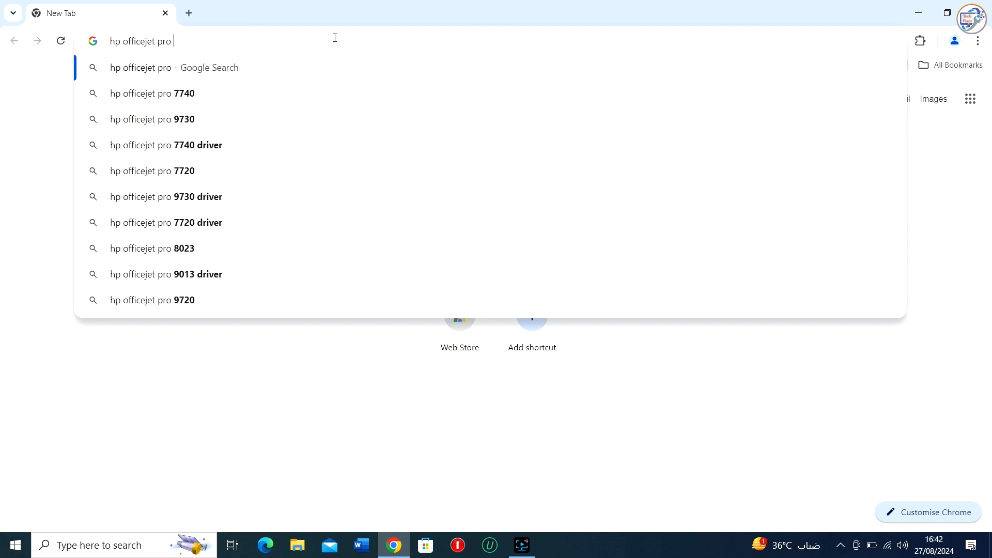
type("7740")
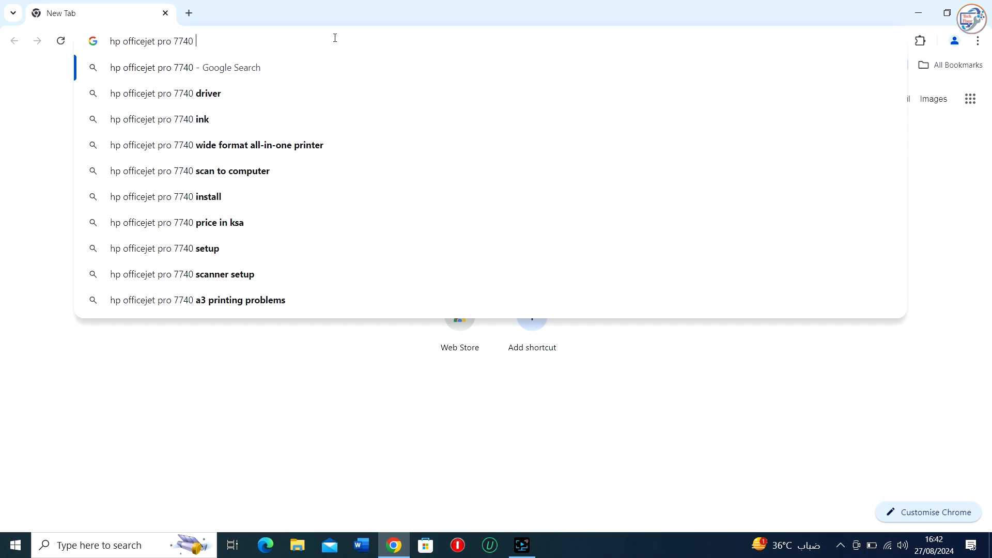
left_click(165, 93)
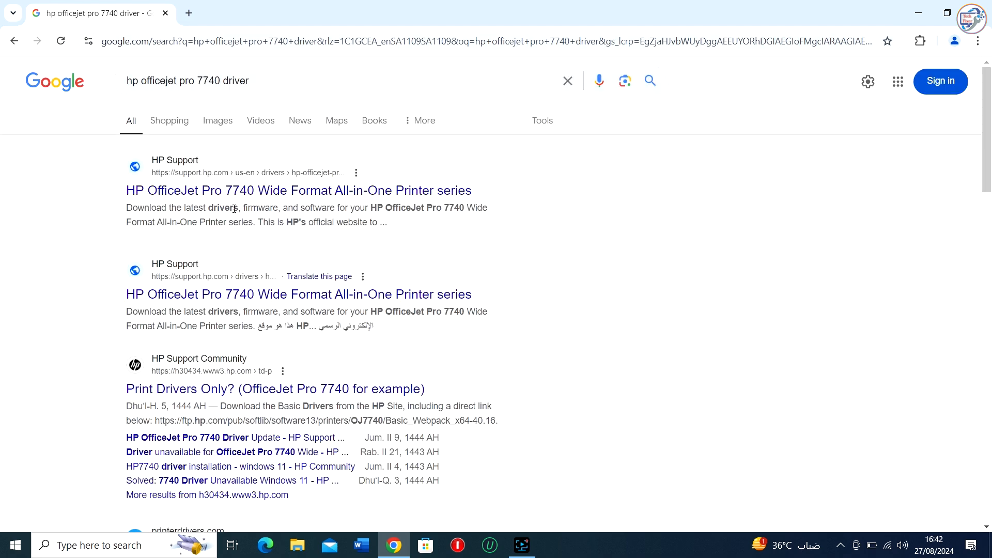
left_click(298, 190)
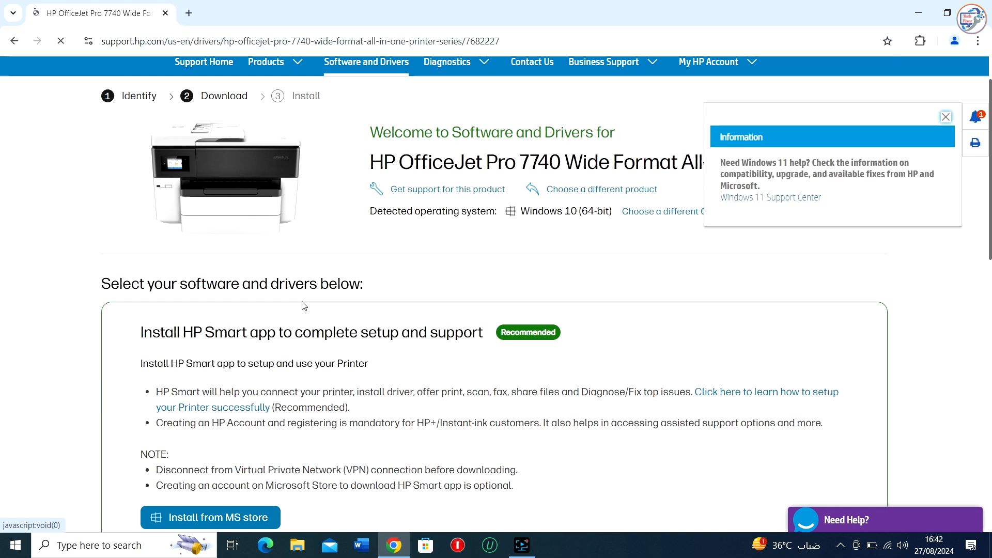
Download the 116.6 MB full driver package from 'Installation Software and Full/Basic Driver' and minimize Chrome.
scroll("down", 3)
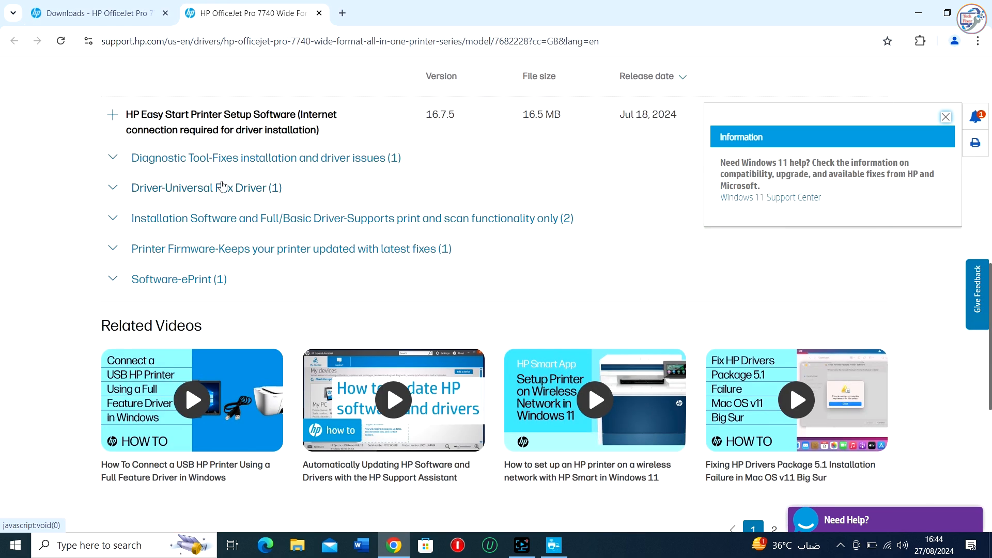
left_click(352, 218)
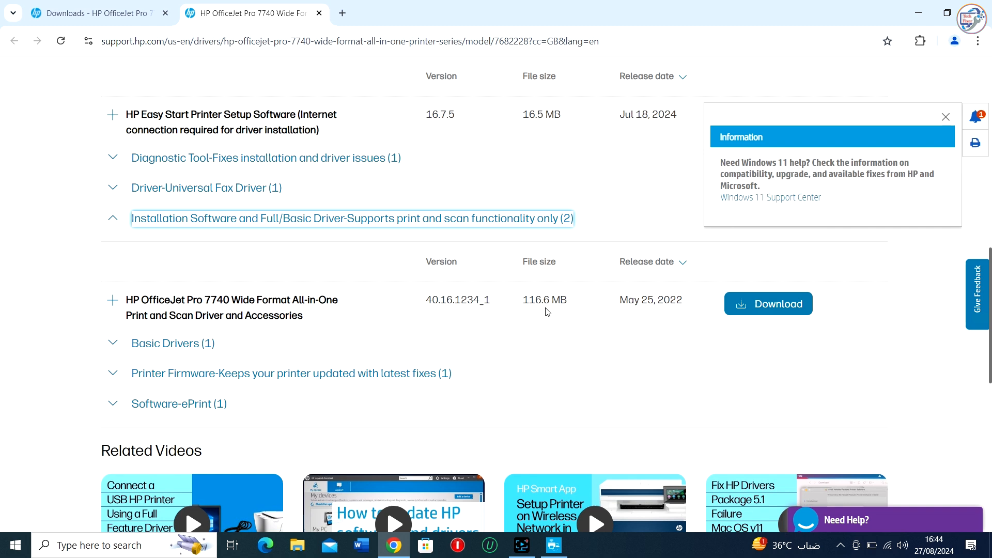
left_click(767, 304)
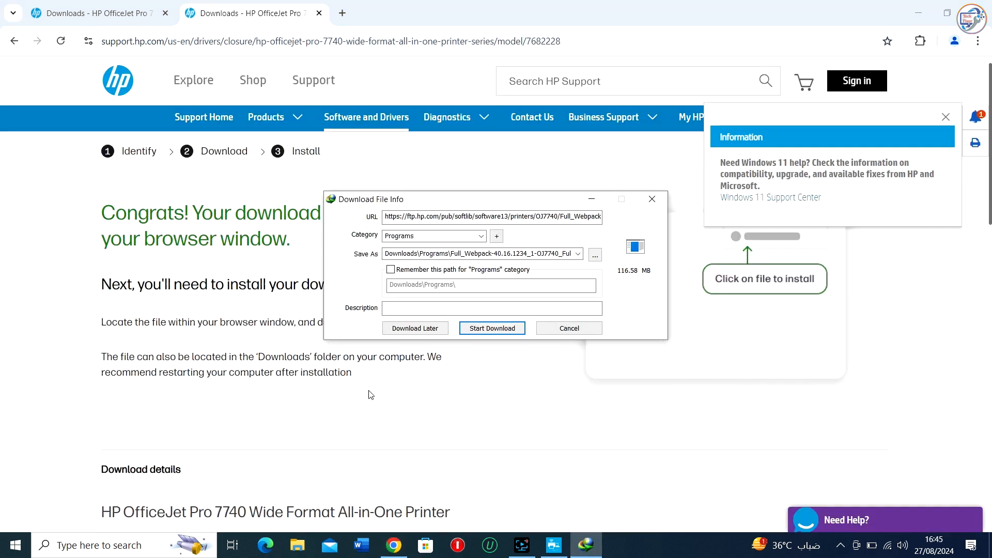
left_click(492, 327)
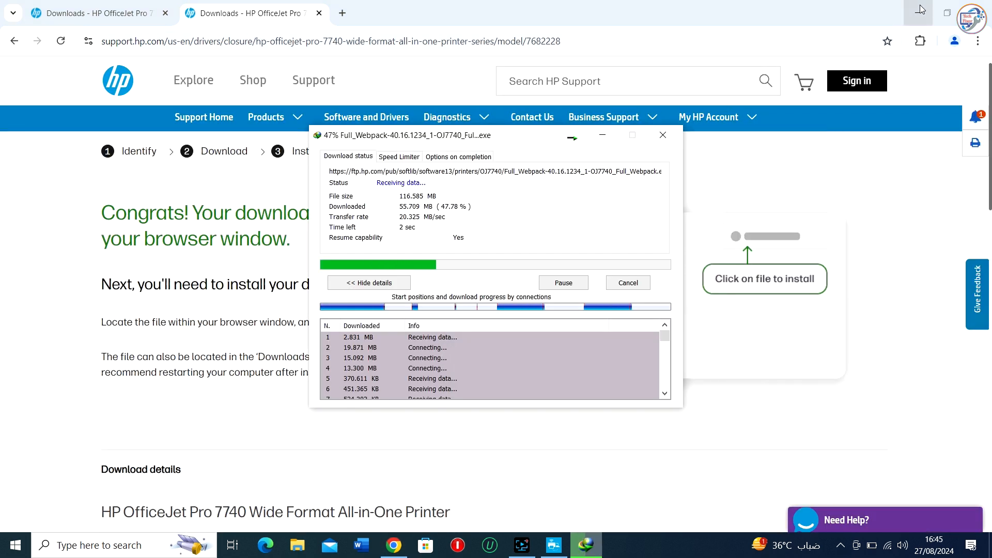
left_click(920, 9)
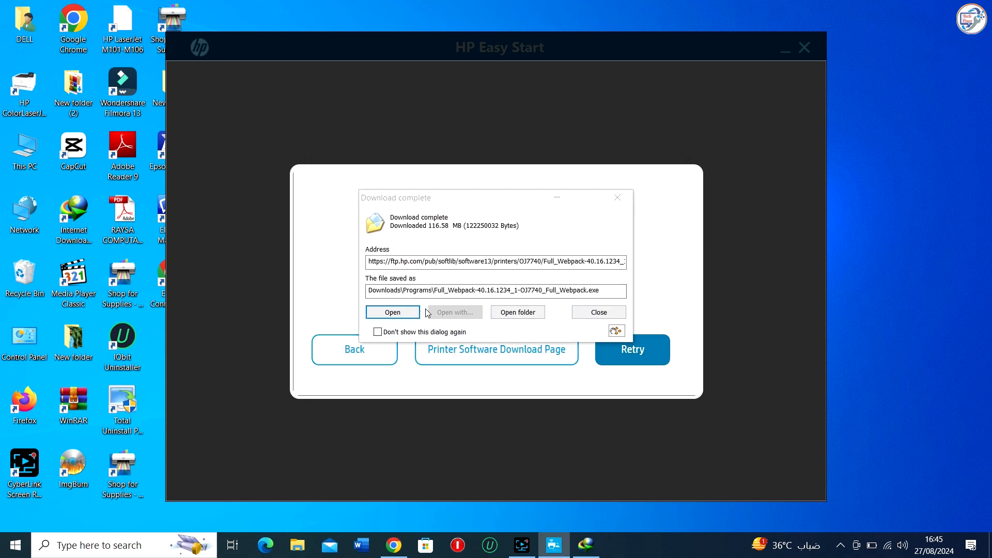
Run the downloaded Full_Webpack driver package from IDM's 'Download complete' dialog.
left_click(392, 312)
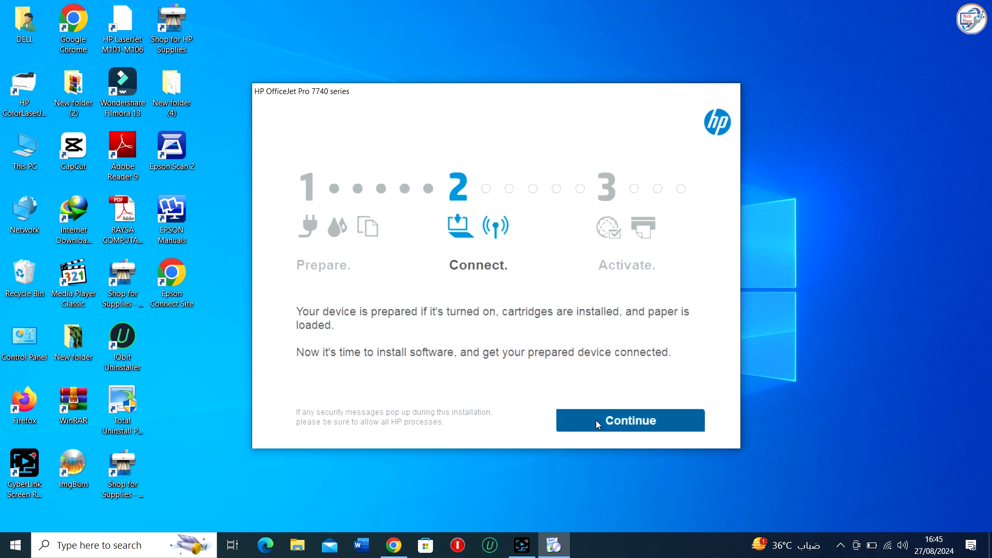
Accept the installation agreements and settings in the 7740 installer.
left_click(629, 420)
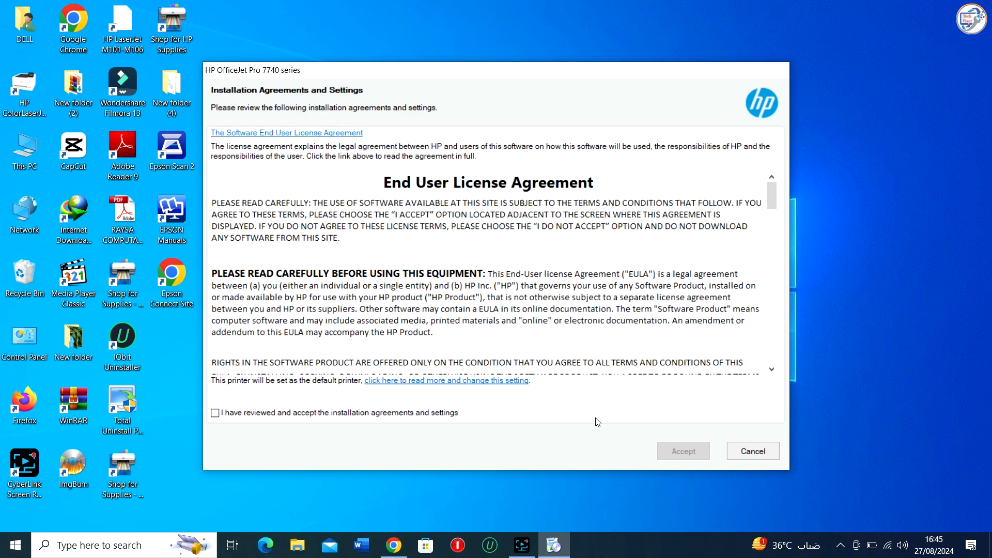
mouse_move(276, 414)
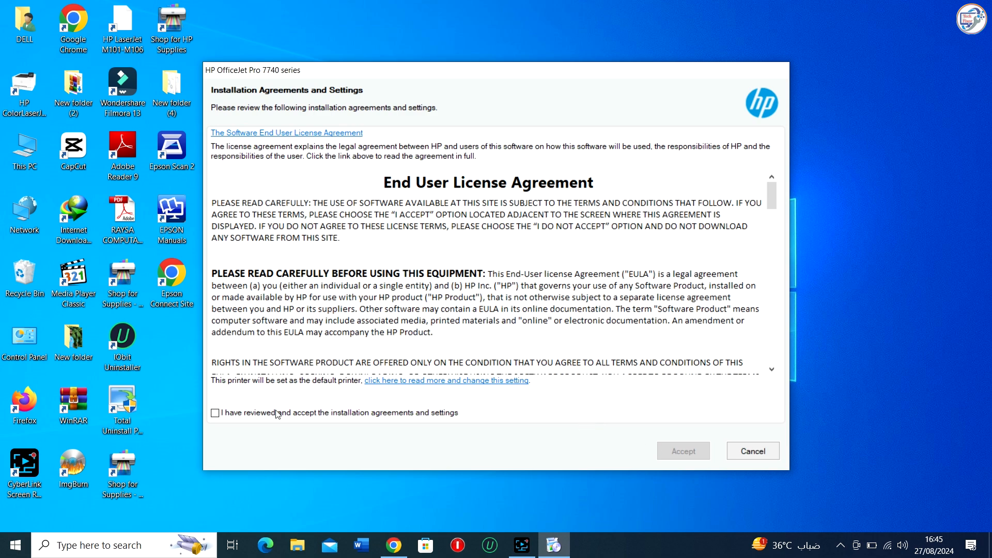
left_click(215, 413)
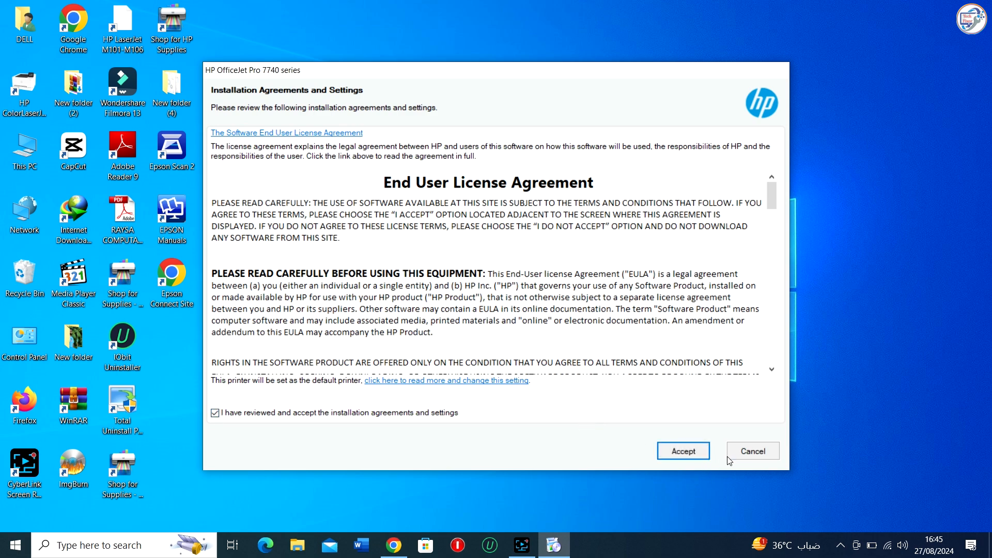
left_click(682, 451)
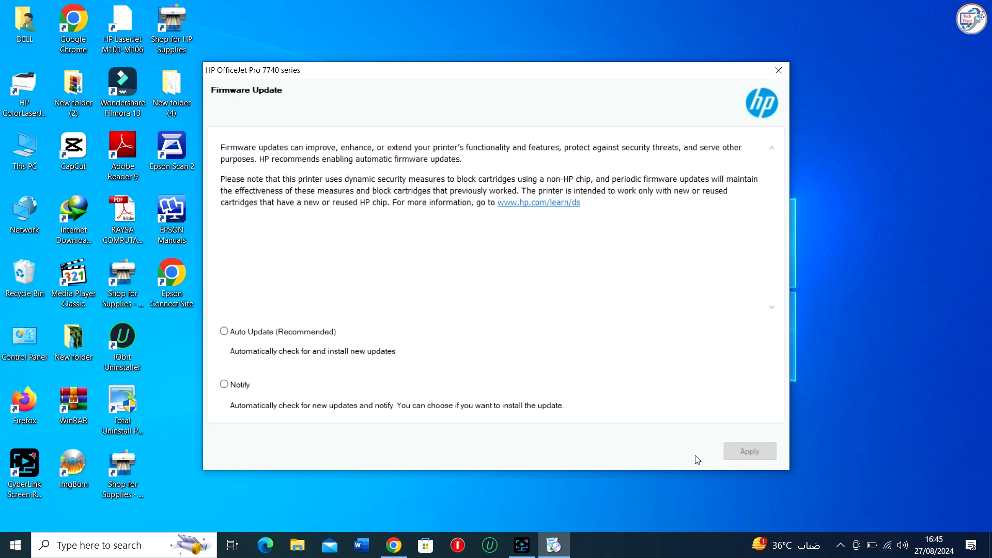
Set firmware updates to Notify, accept application analytics, and let basic software install.
left_click(224, 384)
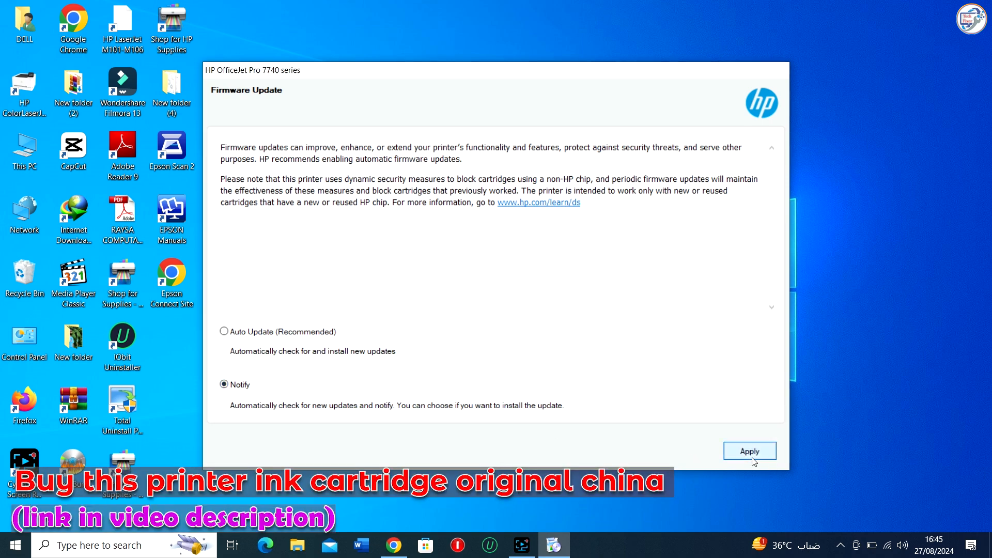
left_click(749, 451)
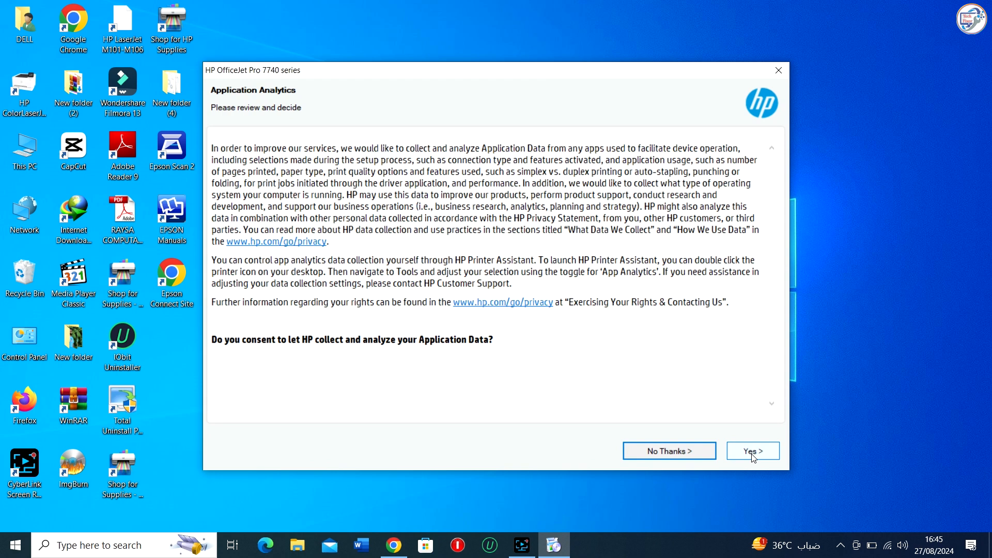
left_click(752, 451)
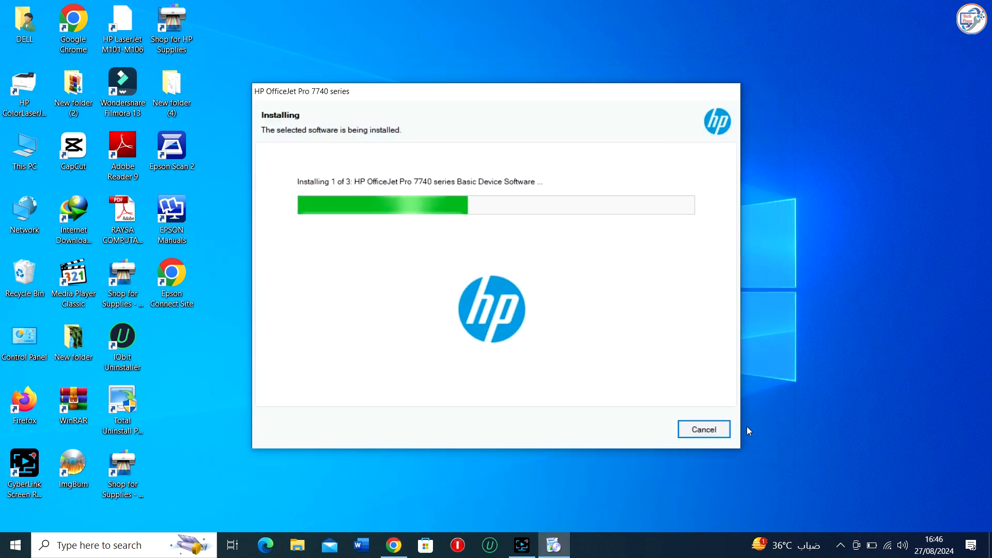
mouse_move(735, 289)
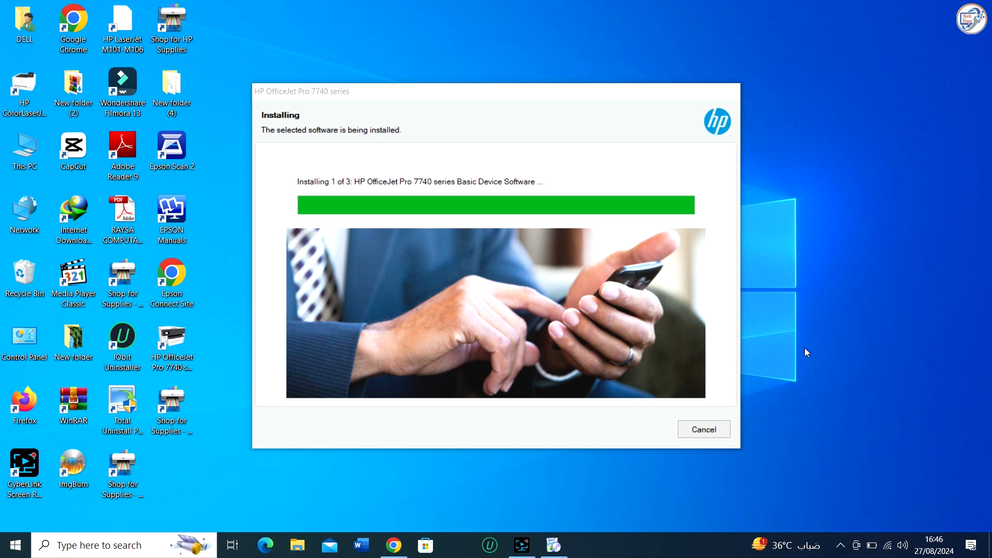
left_click(702, 428)
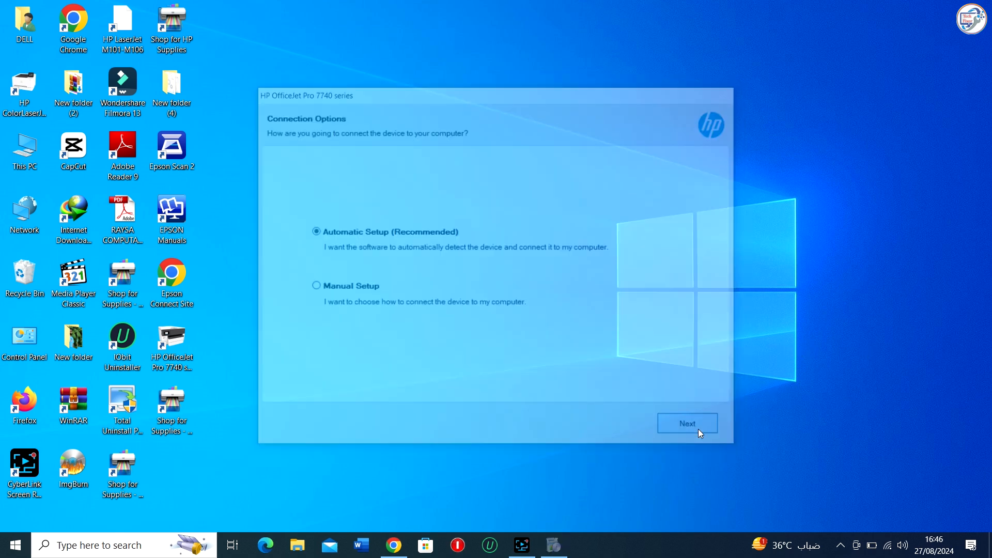
Use Automatic Setup to pick the networked OfficeJet Pro 7740 at 192.168.0.102, skipping fax setup.
left_click(686, 423)
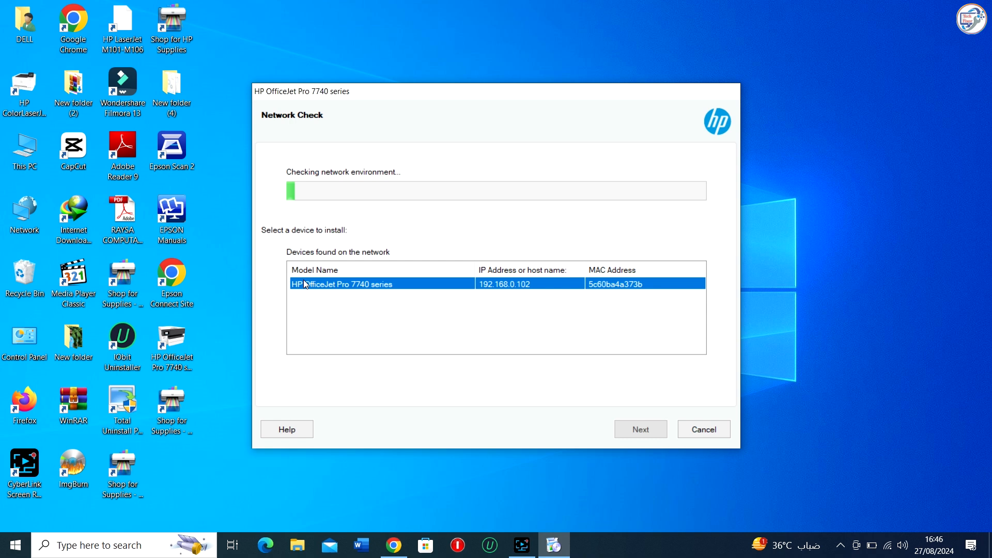
left_click(640, 428)
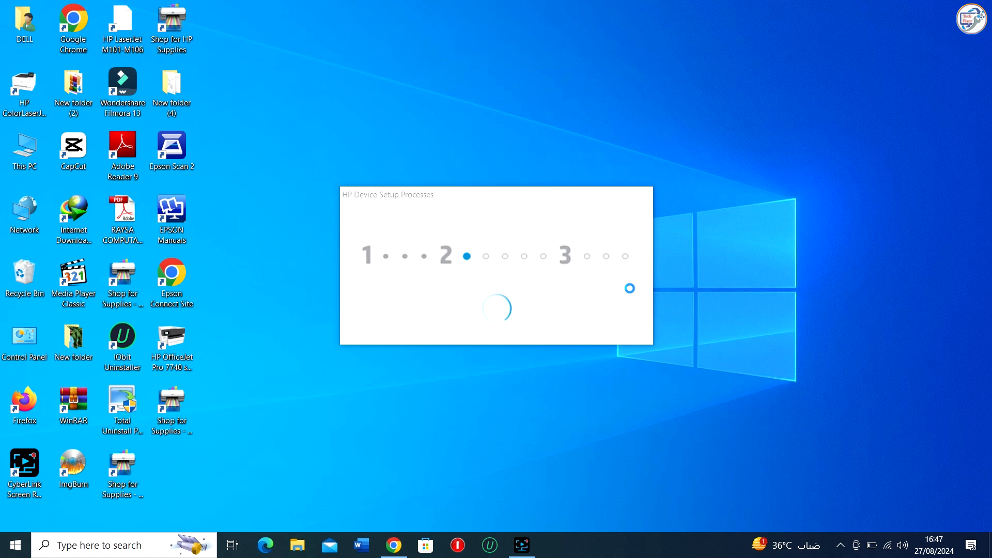
mouse_move(688, 269)
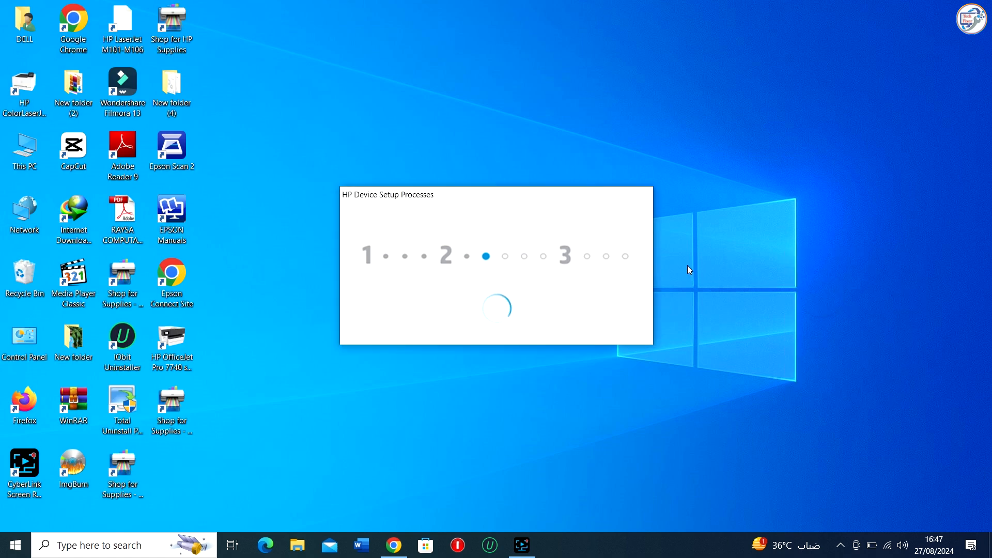
mouse_move(685, 269)
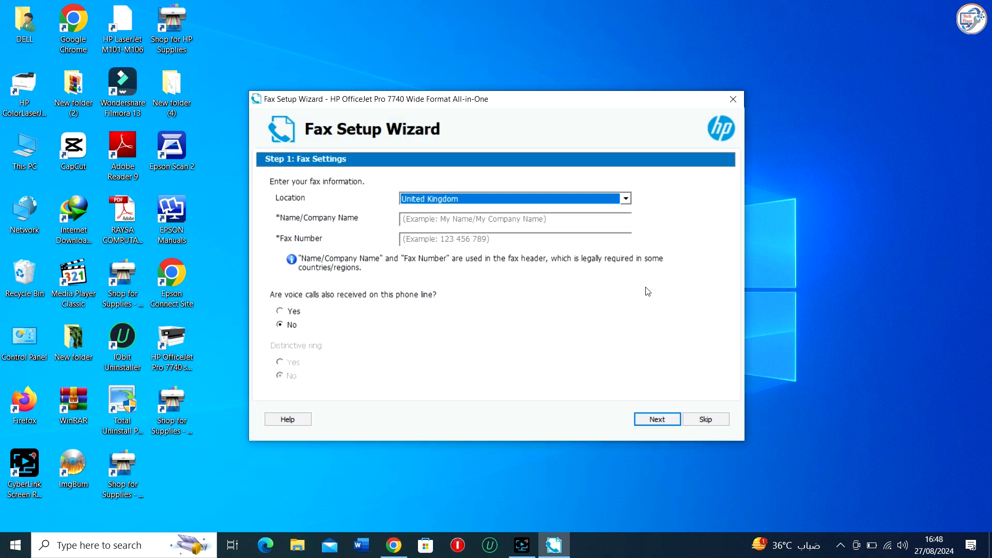
mouse_move(705, 419)
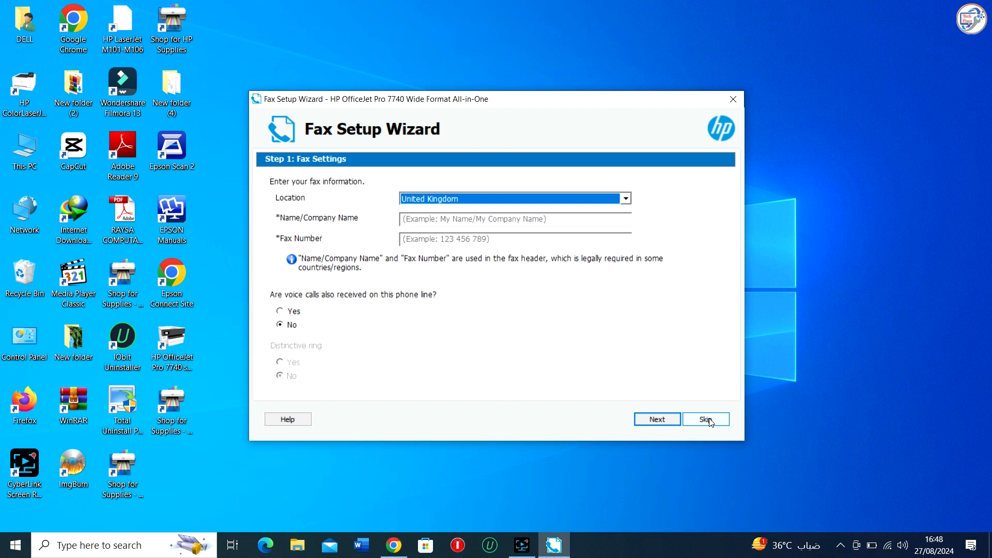
left_click(705, 419)
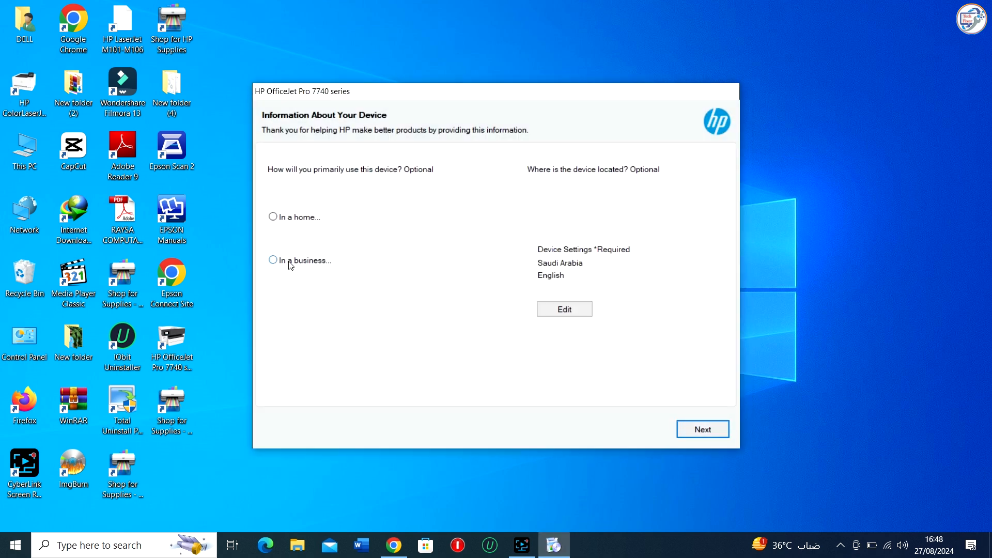
Mark the printer as used in a home, finish setup, and close the installer.
left_click(273, 217)
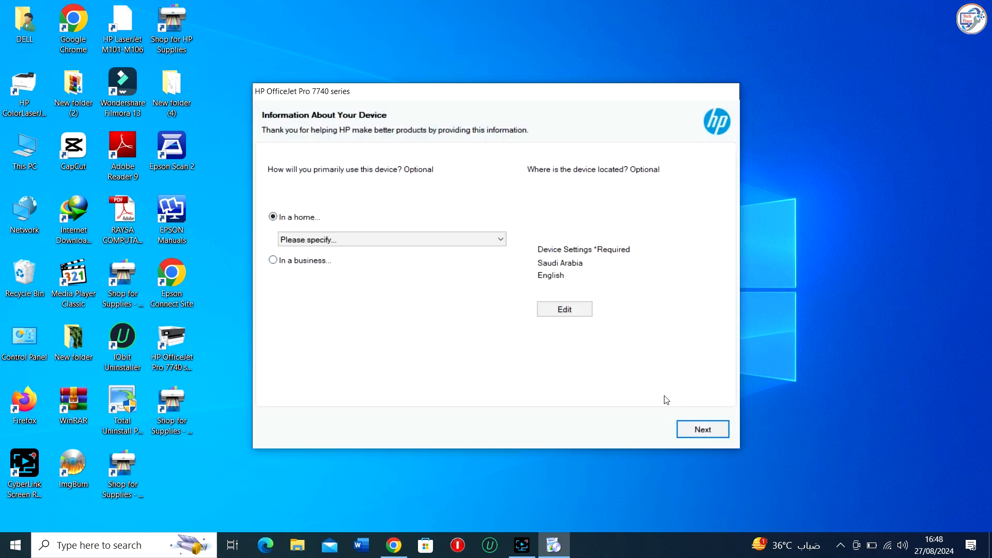
left_click(701, 429)
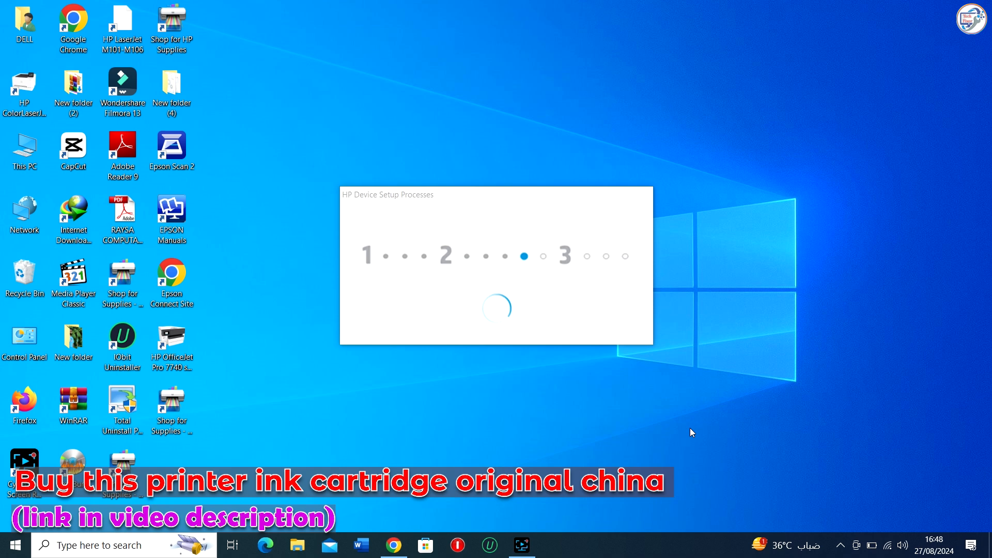
mouse_move(701, 430)
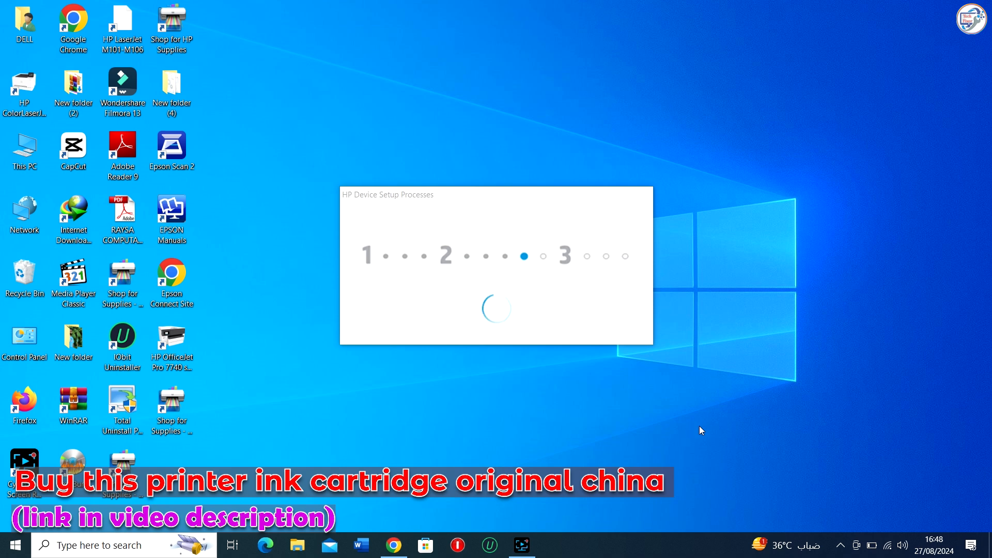
mouse_move(688, 434)
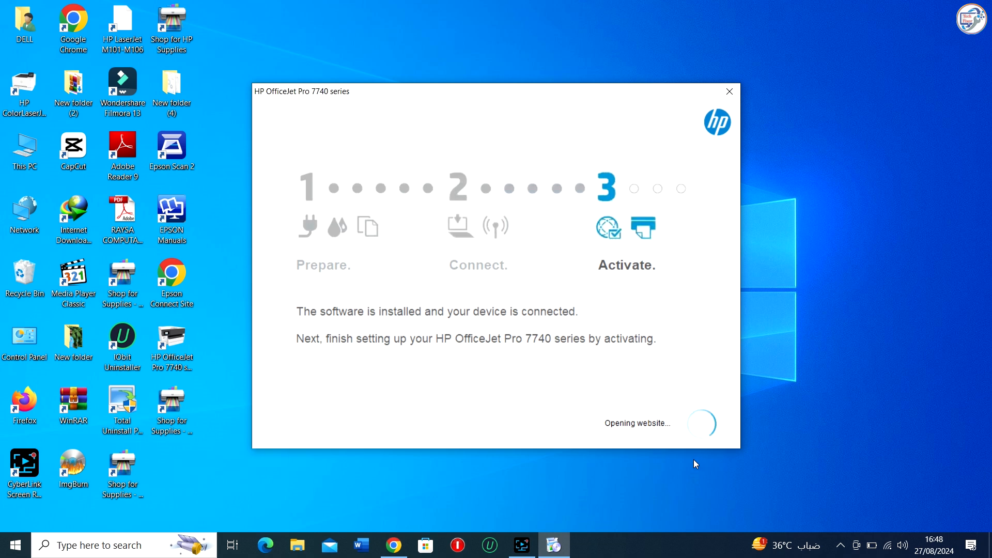
left_click(729, 91)
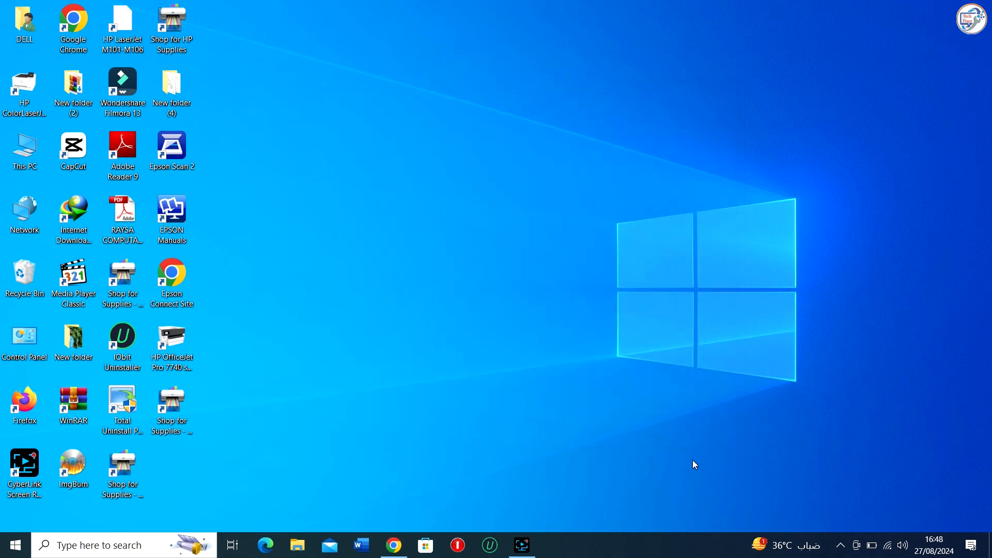